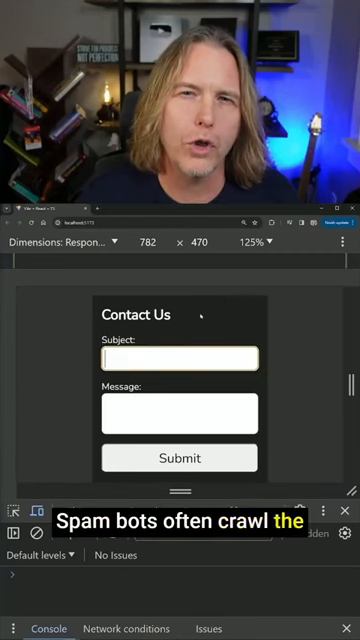
{"action": "type", "text": "I'm hungry"}
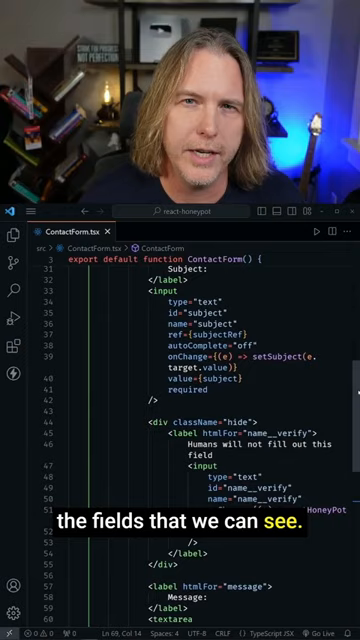
{"action": "scroll", "scroll_direction": "down", "scroll_amount": 3}
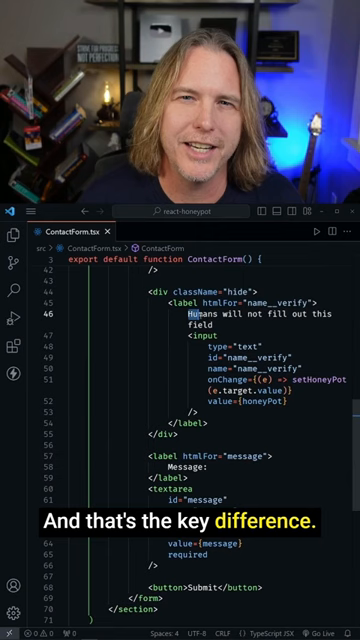